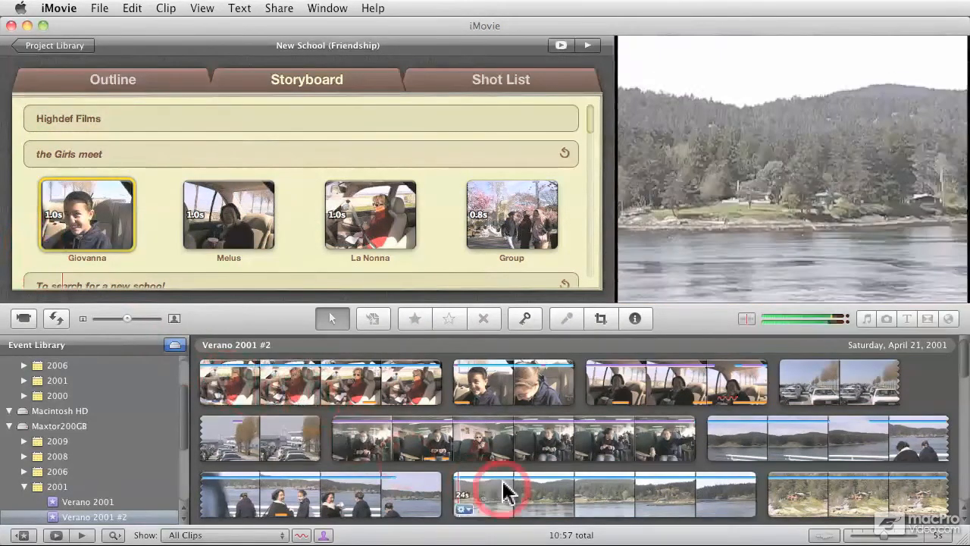
mouse_move(508, 421)
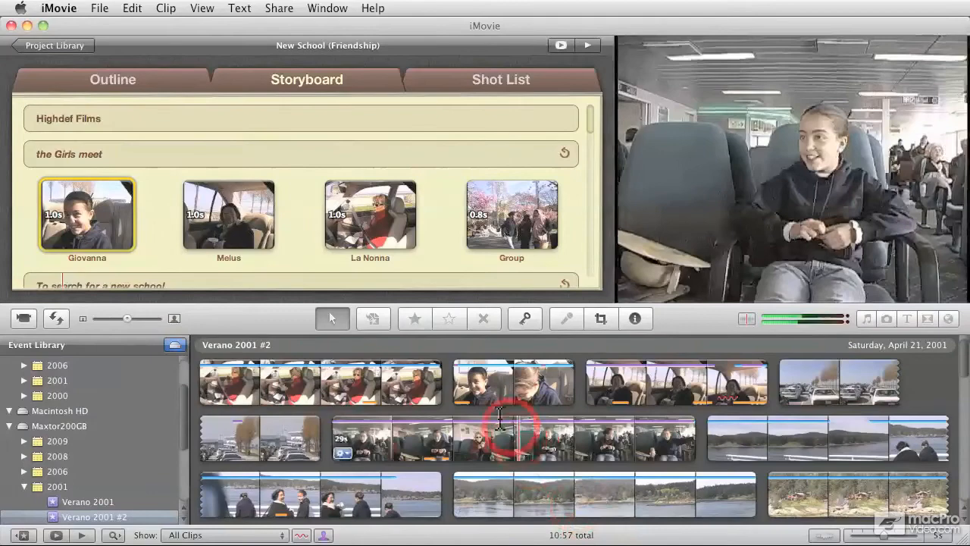
mouse_move(394, 382)
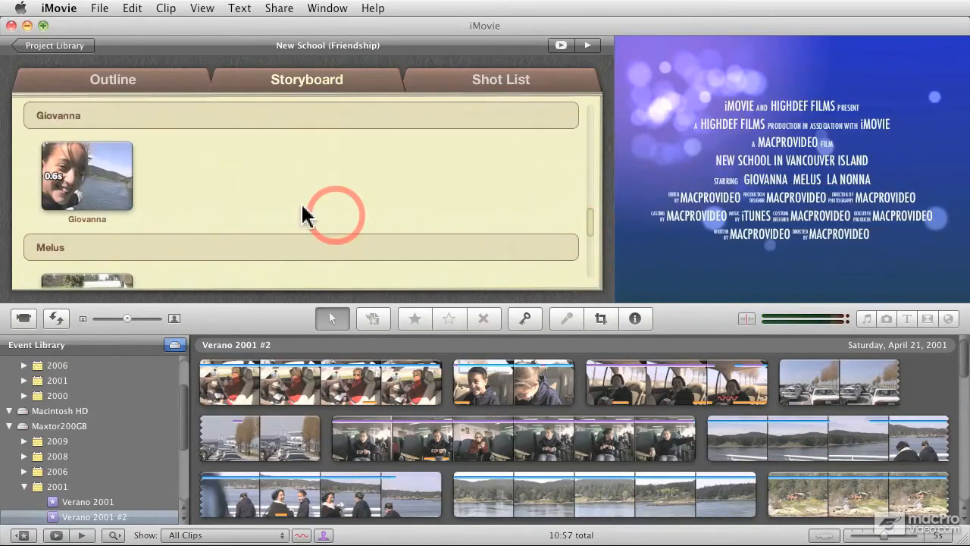
- Review the outline's movie name 'New School (Friendship)' and release date entries
scroll(down, 3)
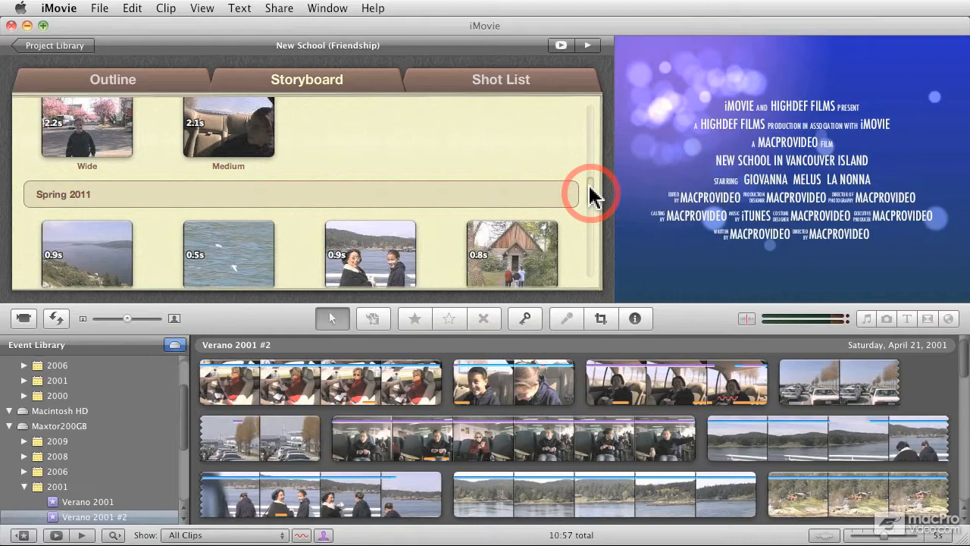
mouse_move(593, 203)
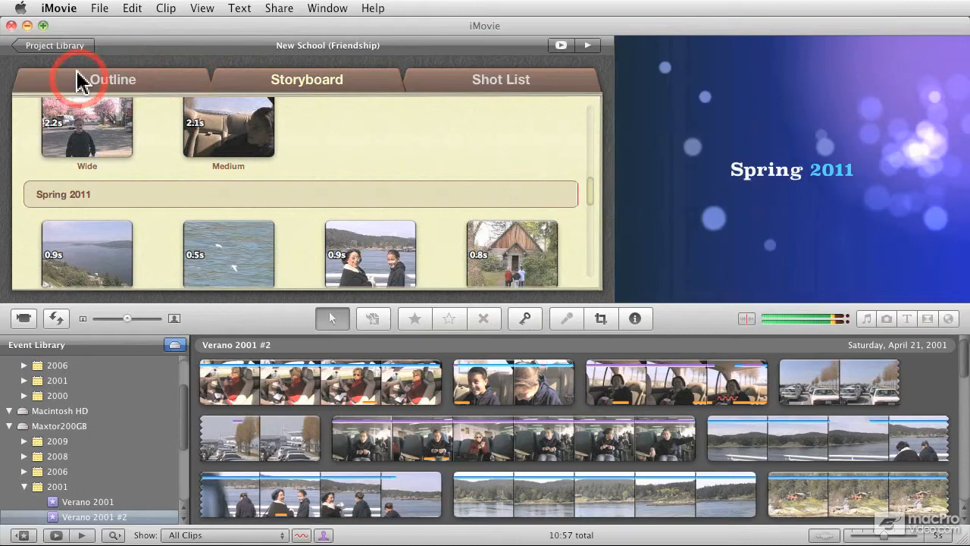
mouse_move(594, 194)
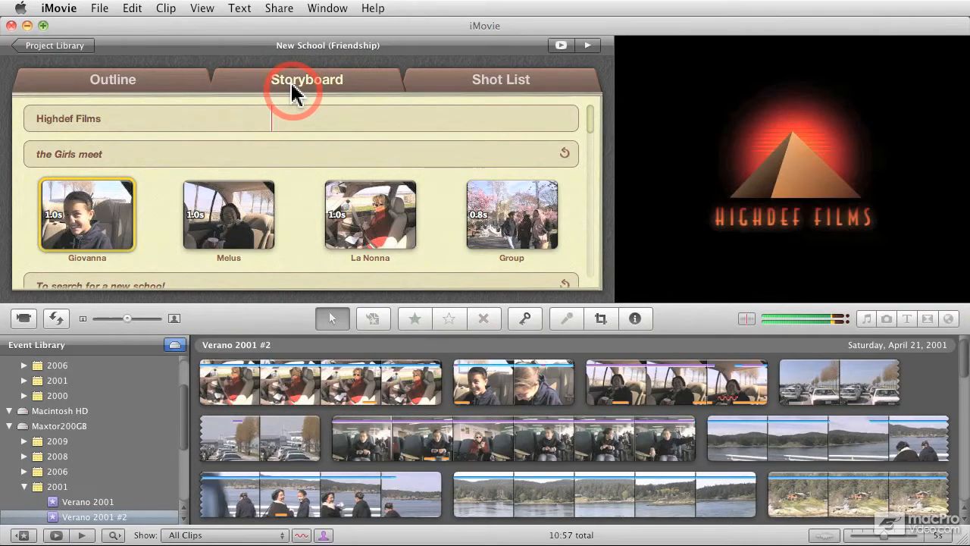
click(112, 79)
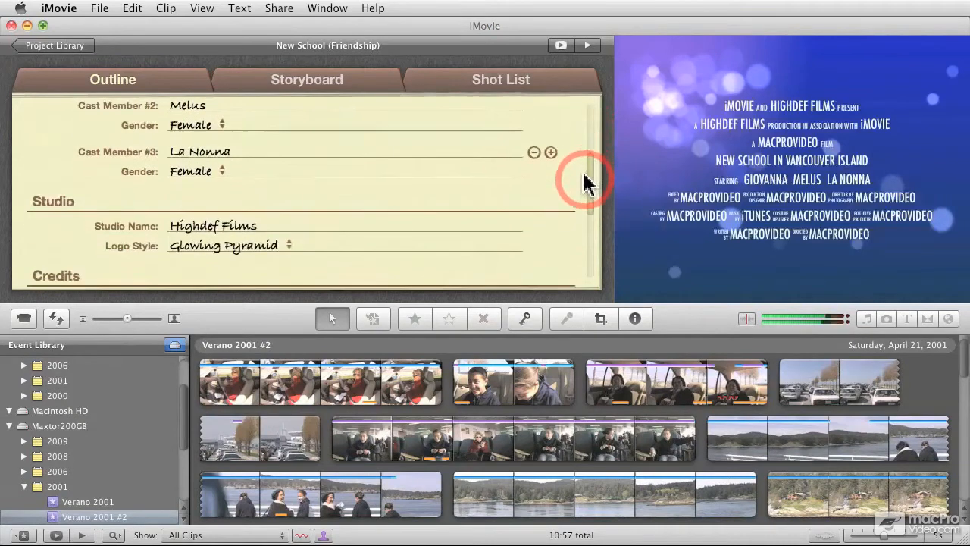
scroll(down, 3)
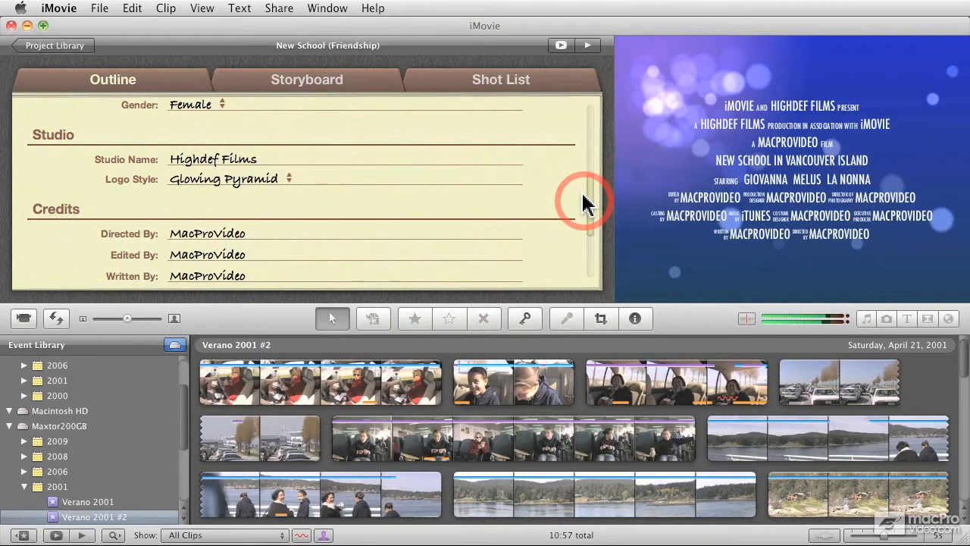
mouse_move(538, 211)
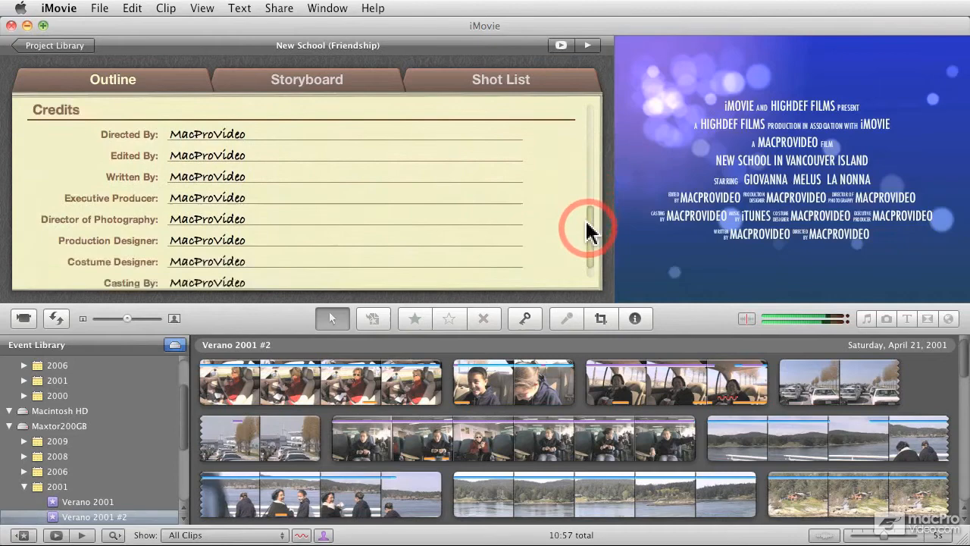
drag(591, 228, 591, 189)
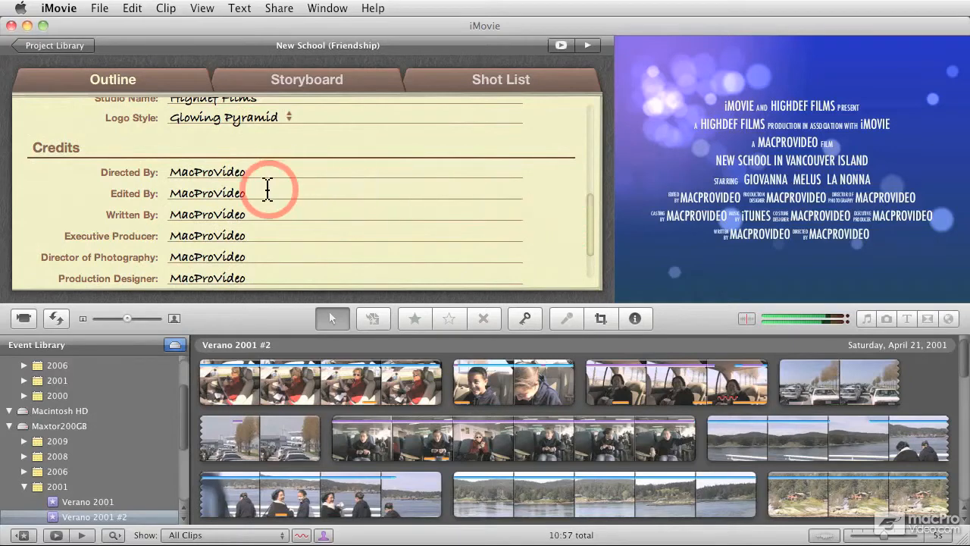
mouse_move(493, 199)
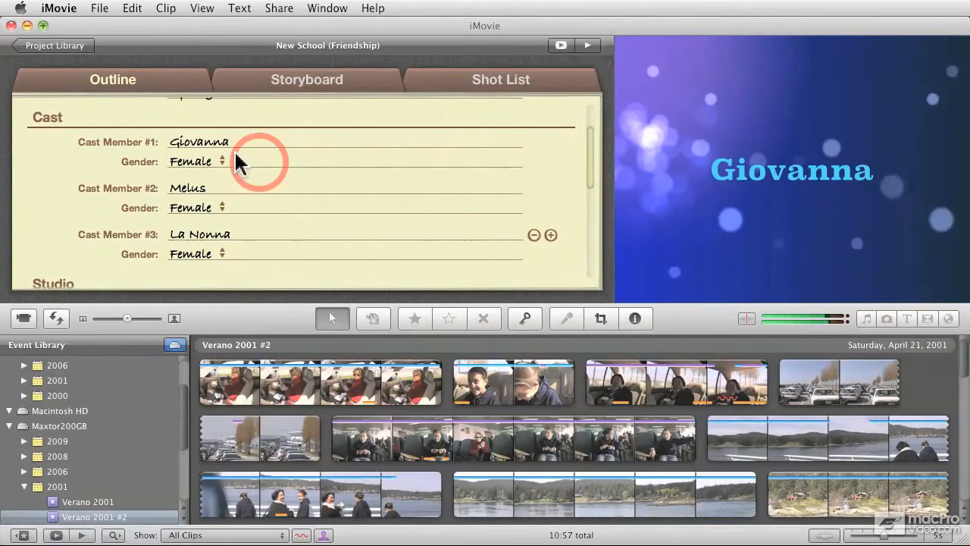
- Review the cast names Giovanna, Melus and La Nonna along with studio and credits entries
click(200, 233)
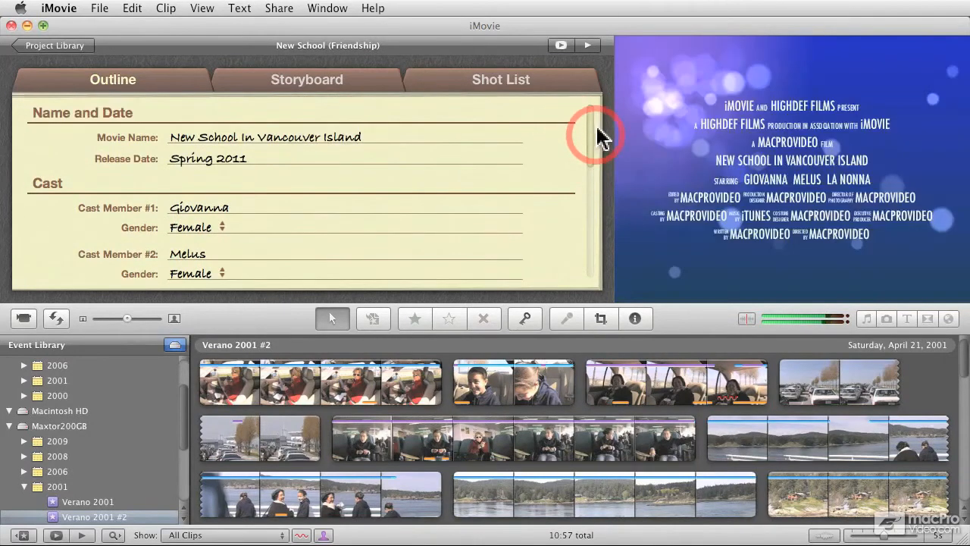
scroll(down, 3)
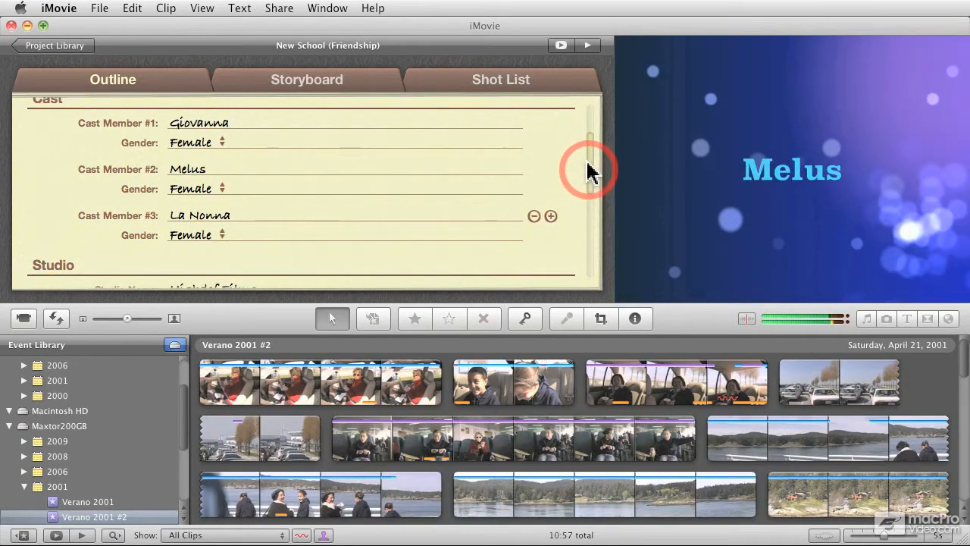
drag(589, 170, 590, 227)
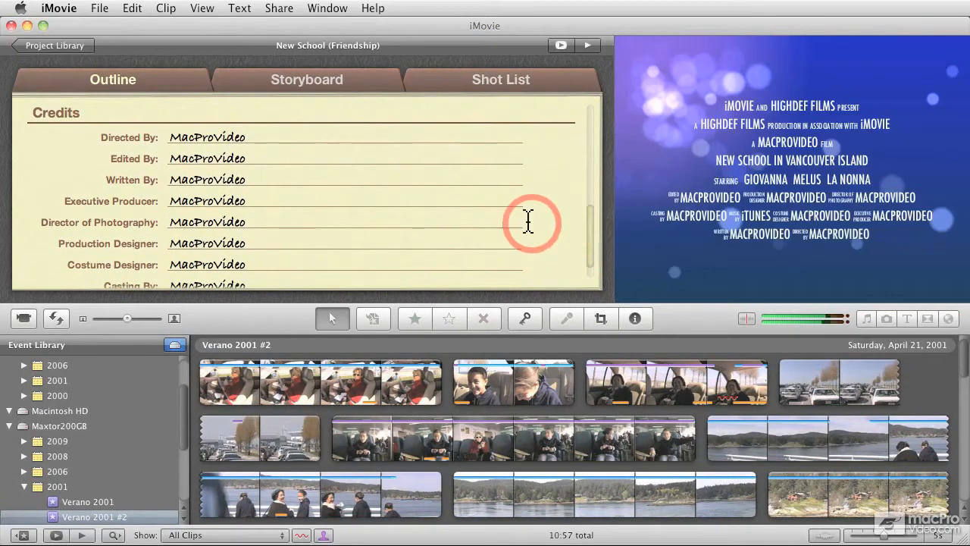
mouse_move(258, 181)
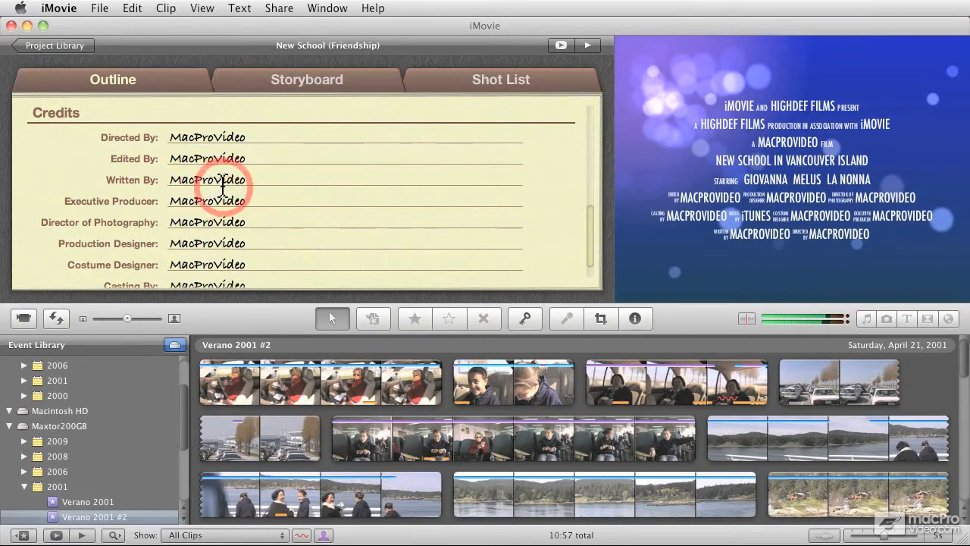
mouse_move(591, 231)
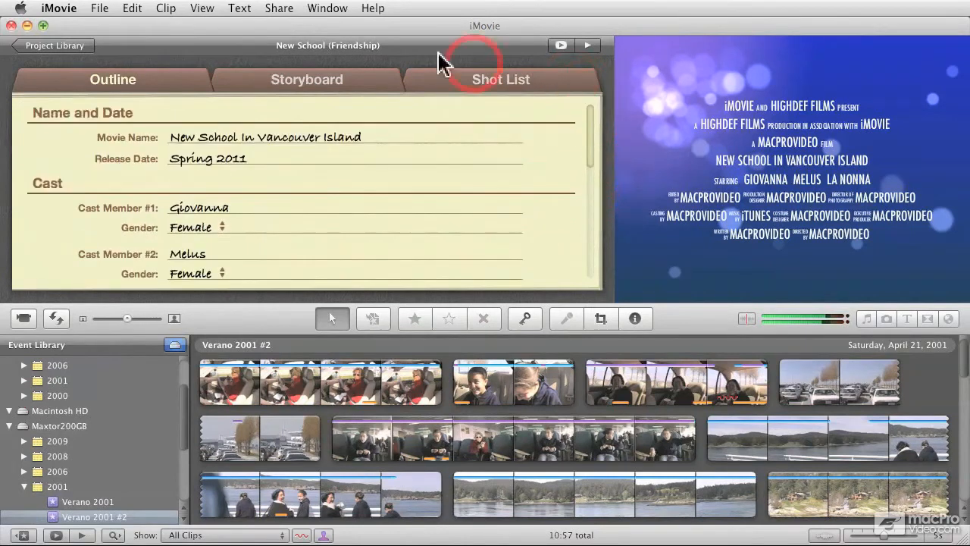
- Look over the storyboard title cards down to 'And find more than just a school'
click(306, 79)
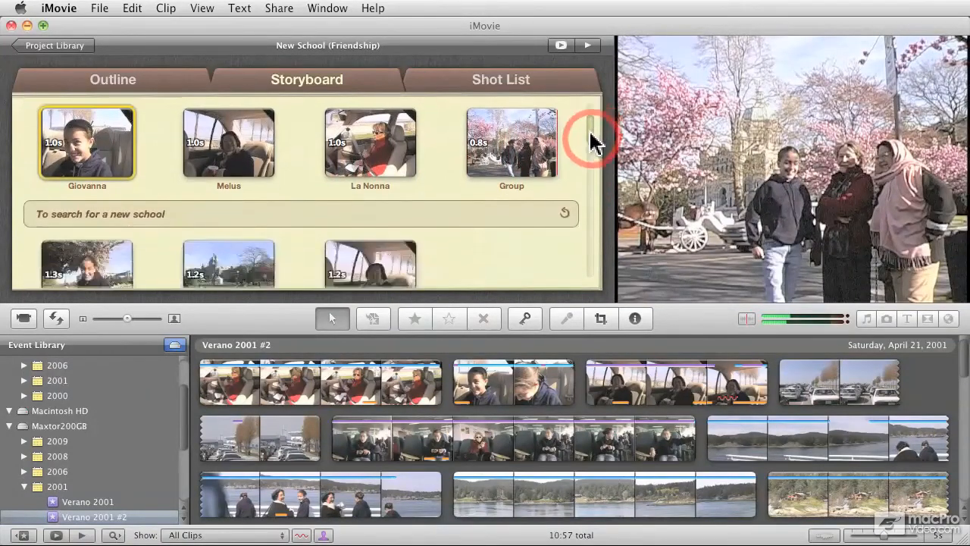
scroll(down, 3)
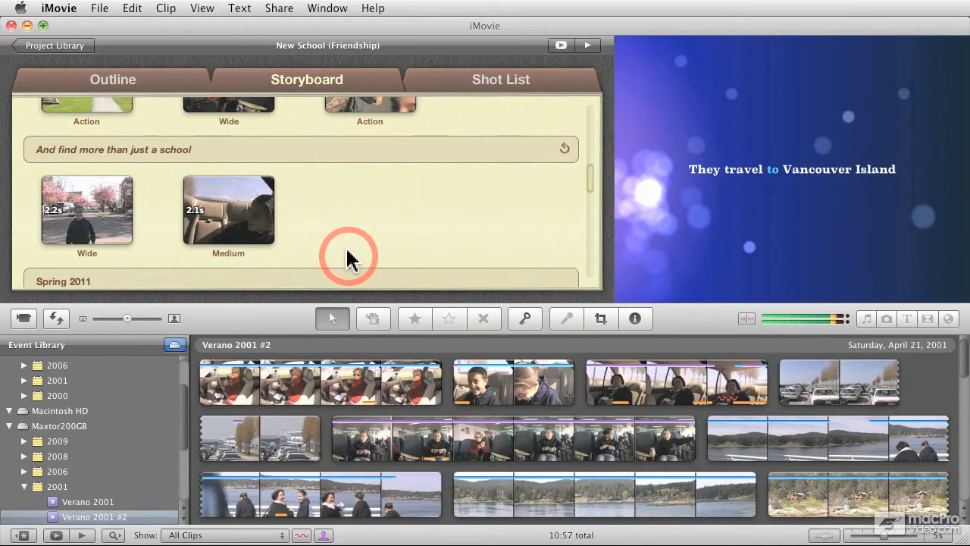
mouse_move(291, 218)
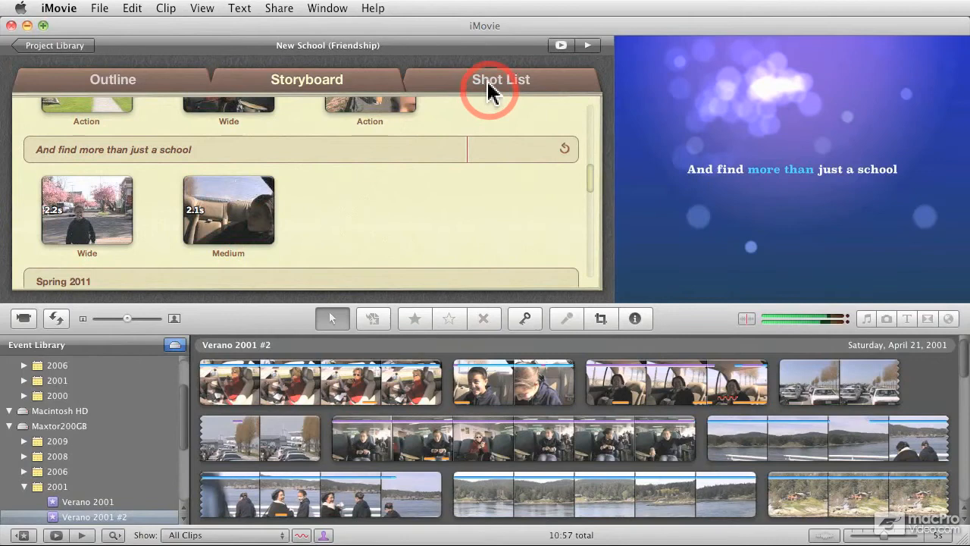
- Review the shot list clips grouped under Giovanna, Melus, La Nonna, Action, Group and Landscape
click(500, 79)
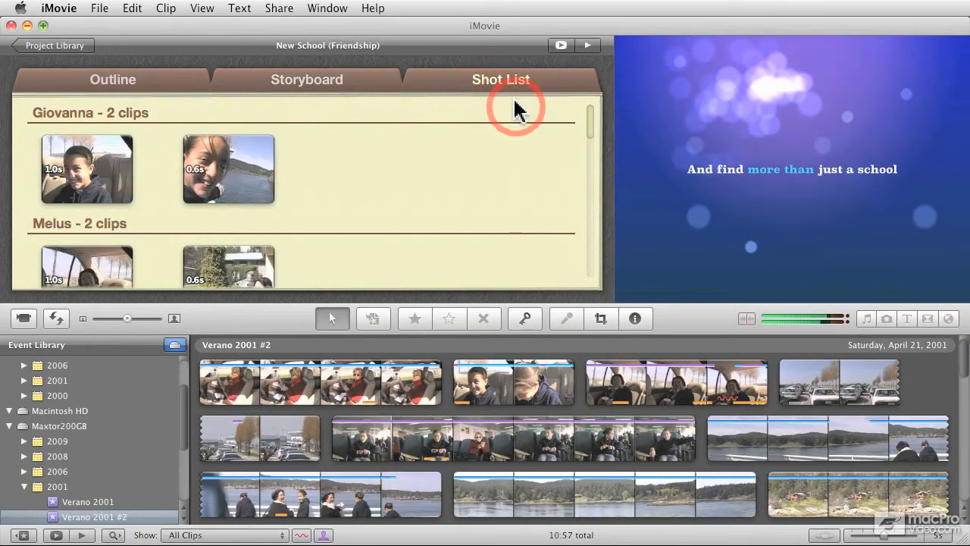
mouse_move(485, 129)
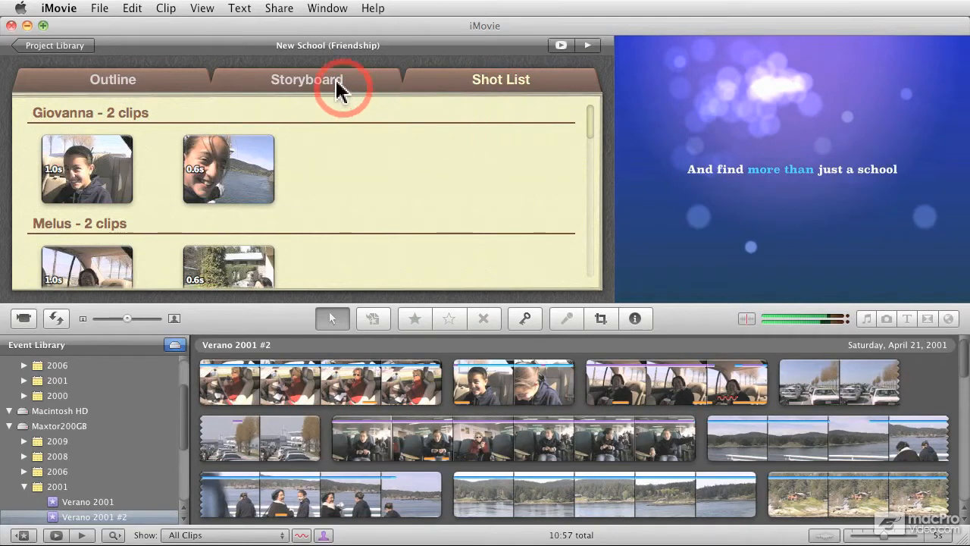
mouse_move(316, 135)
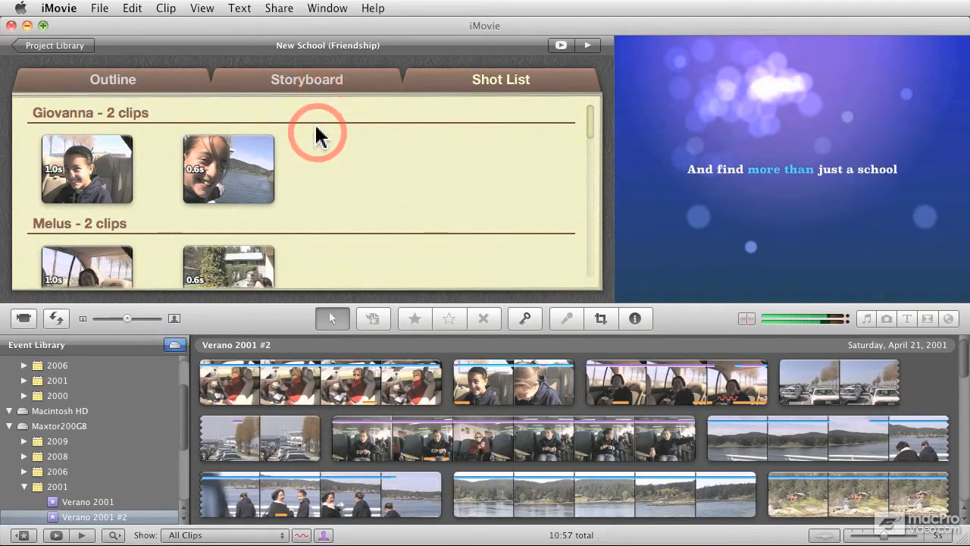
mouse_move(349, 161)
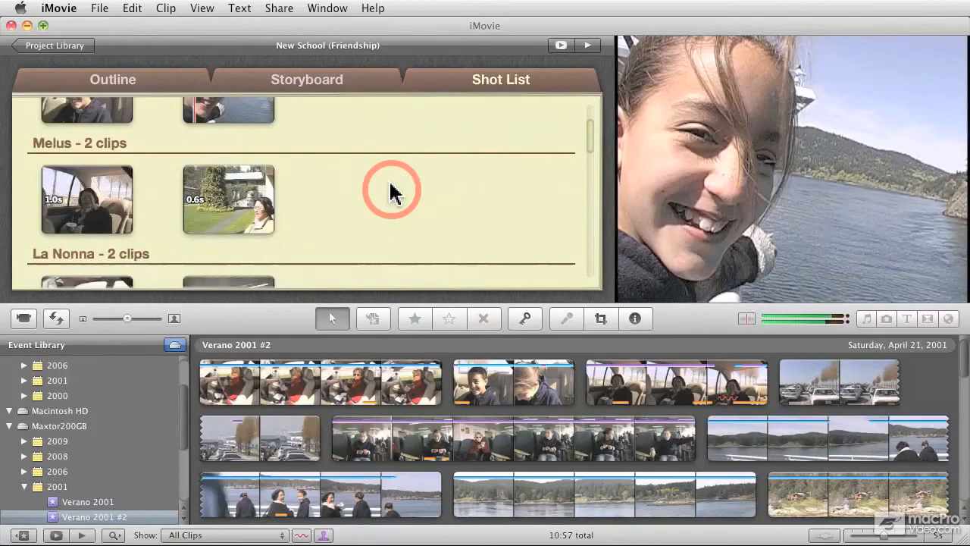
scroll(down, 3)
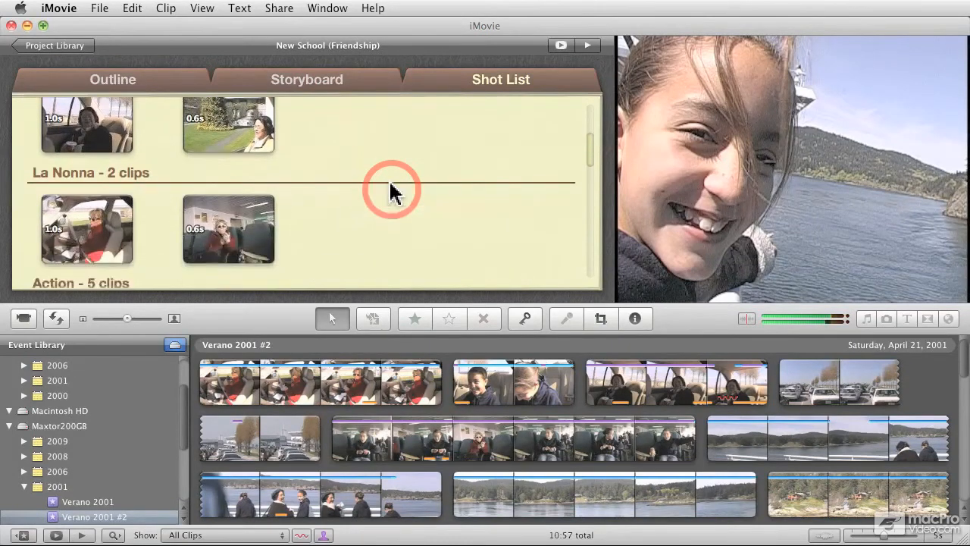
scroll(down, 3)
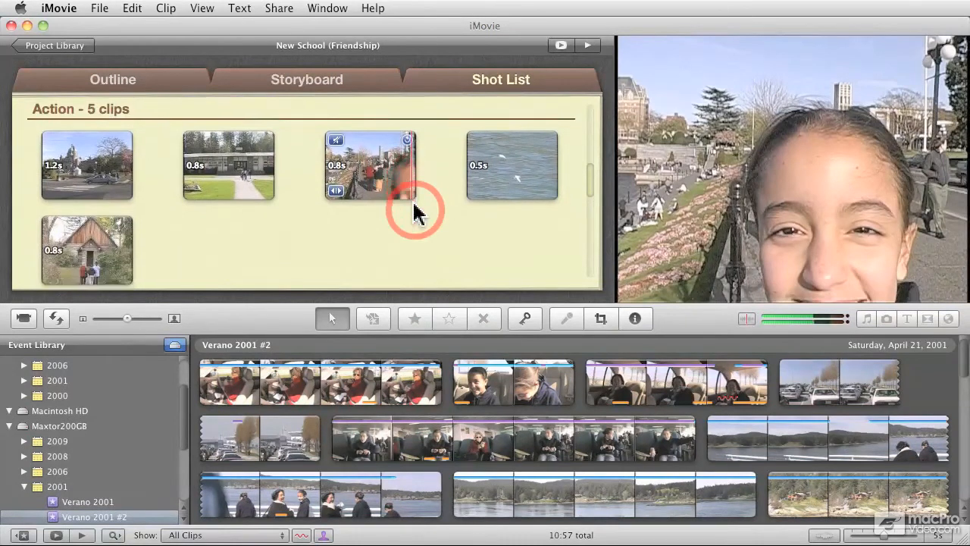
scroll(down, 3)
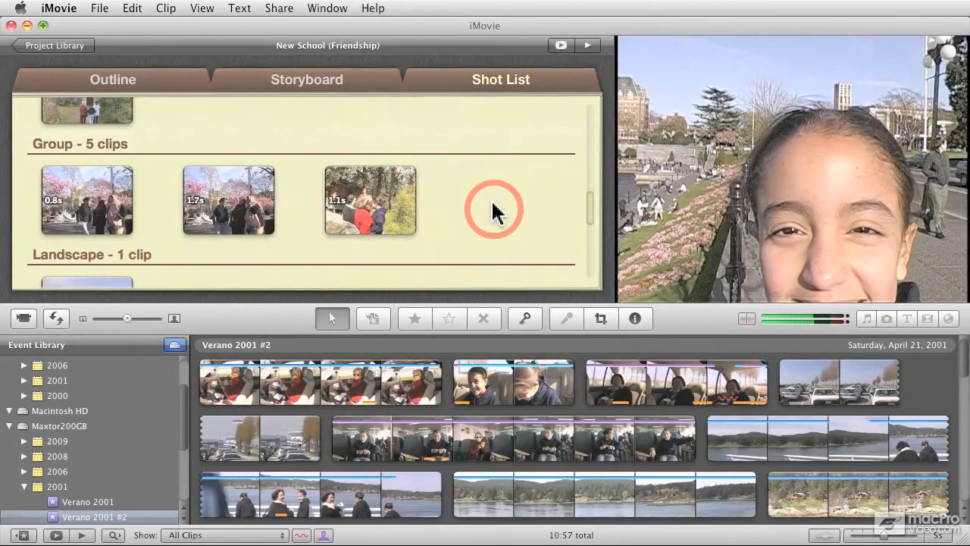